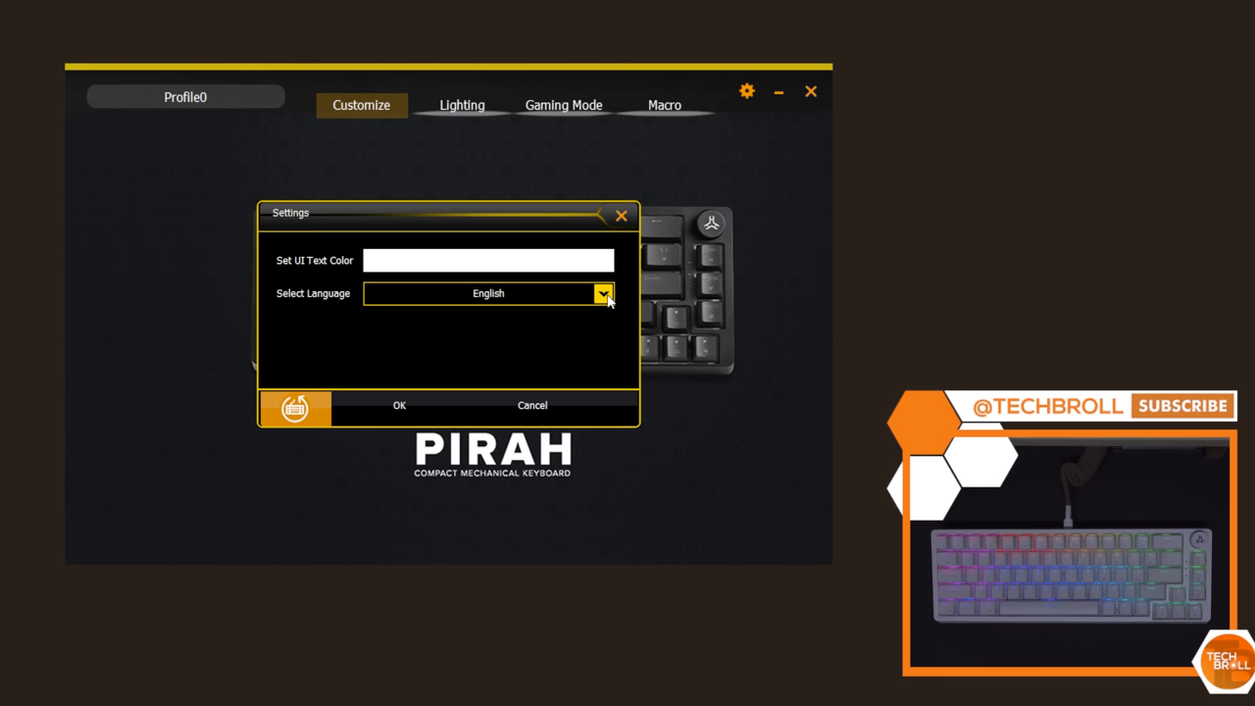
Close the Settings dialog and show the Esc key's function assignment options
left_click(602, 293)
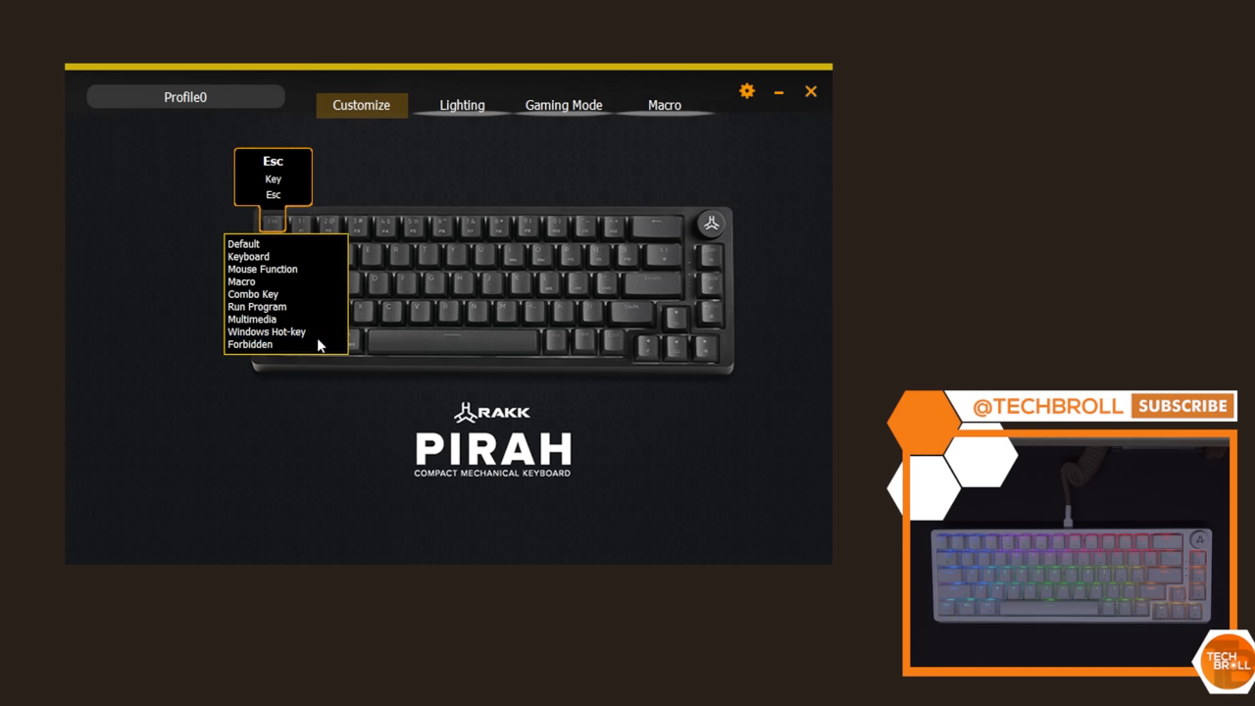
Review the Lighting and Gaming Mode pages, then land on the Macro editor
left_click(461, 105)
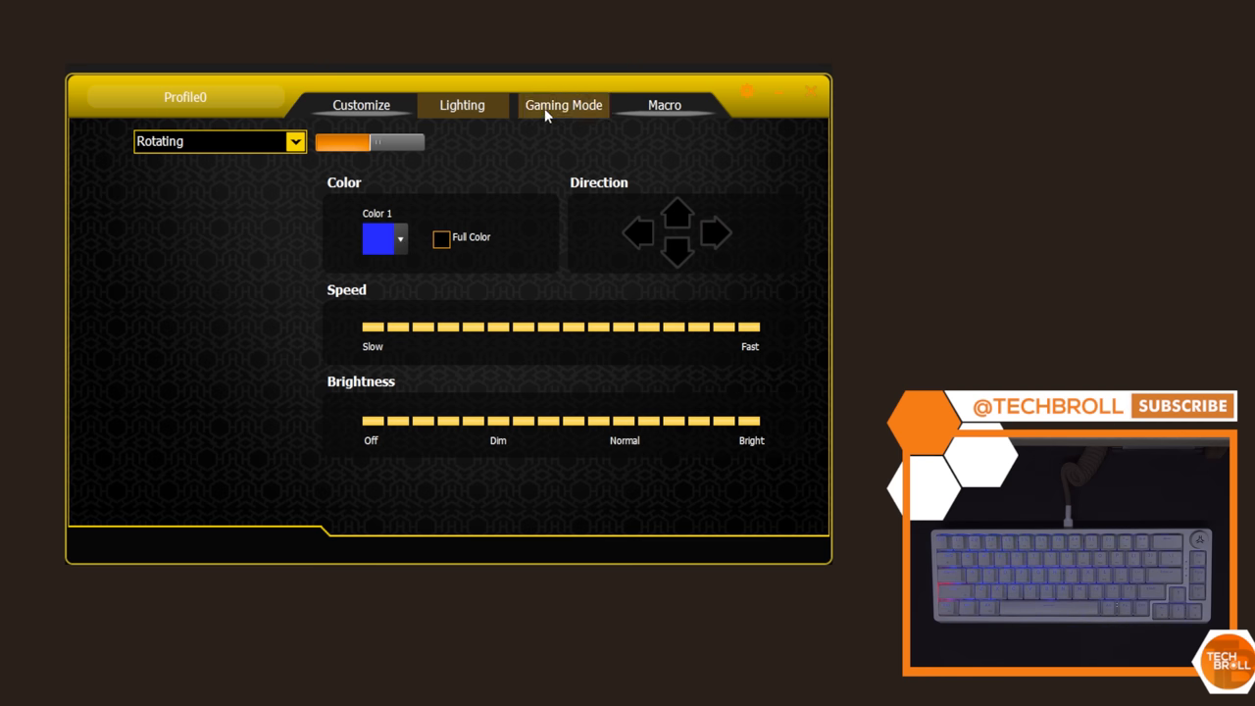
left_click(563, 105)
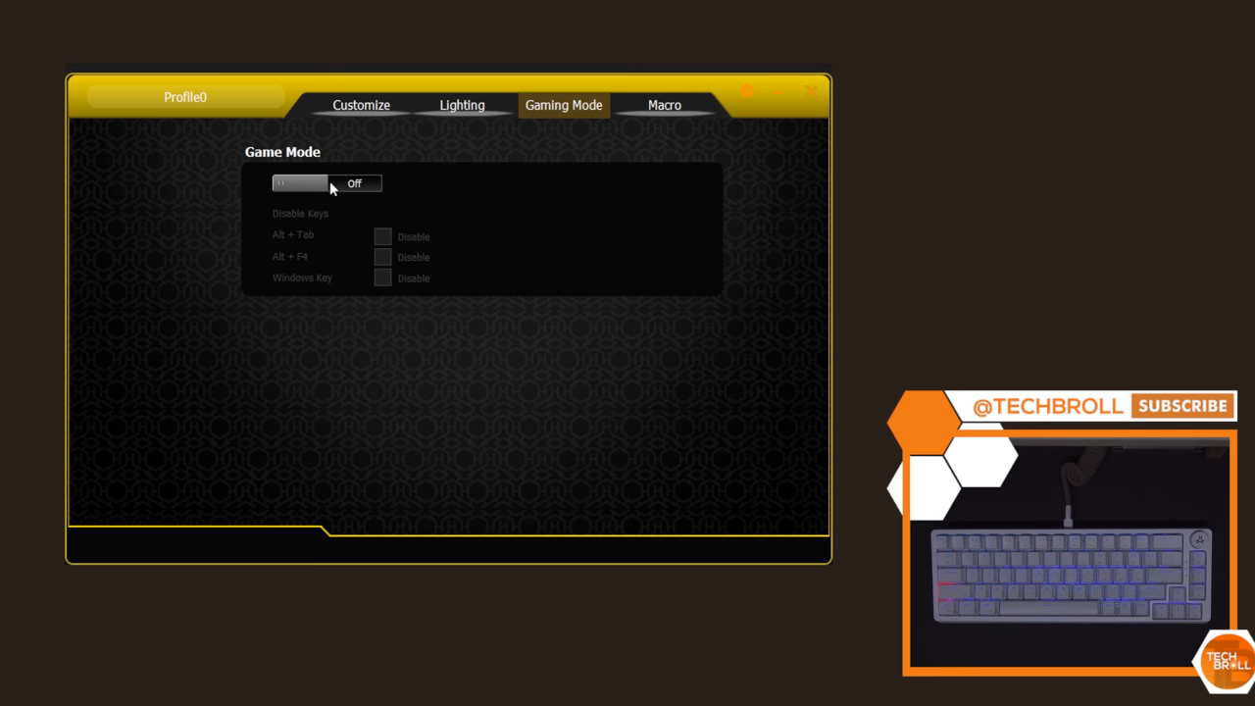
left_click(299, 184)
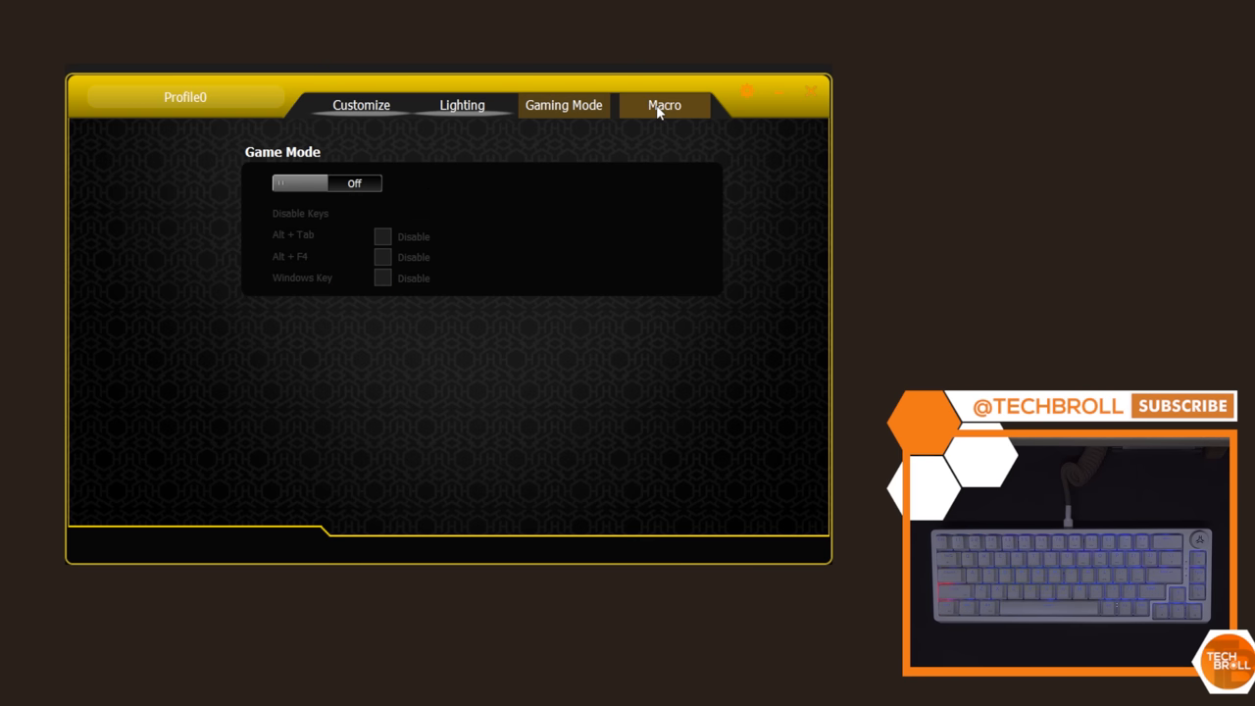
left_click(665, 105)
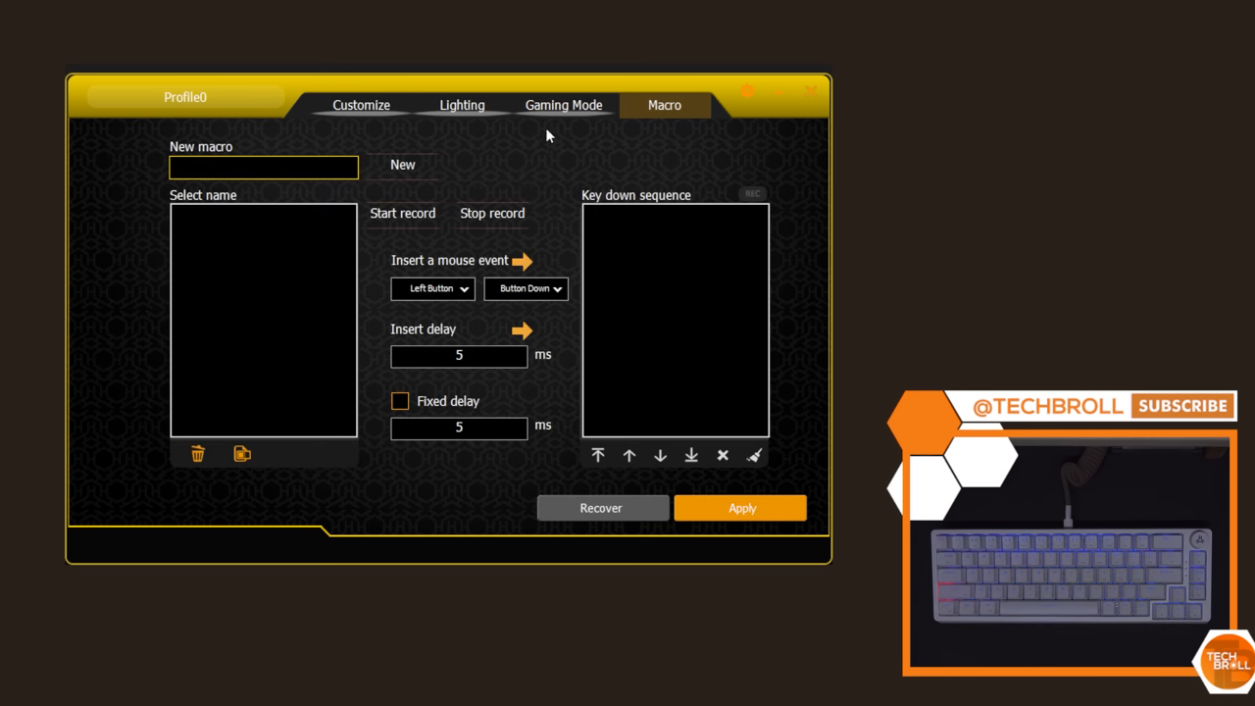